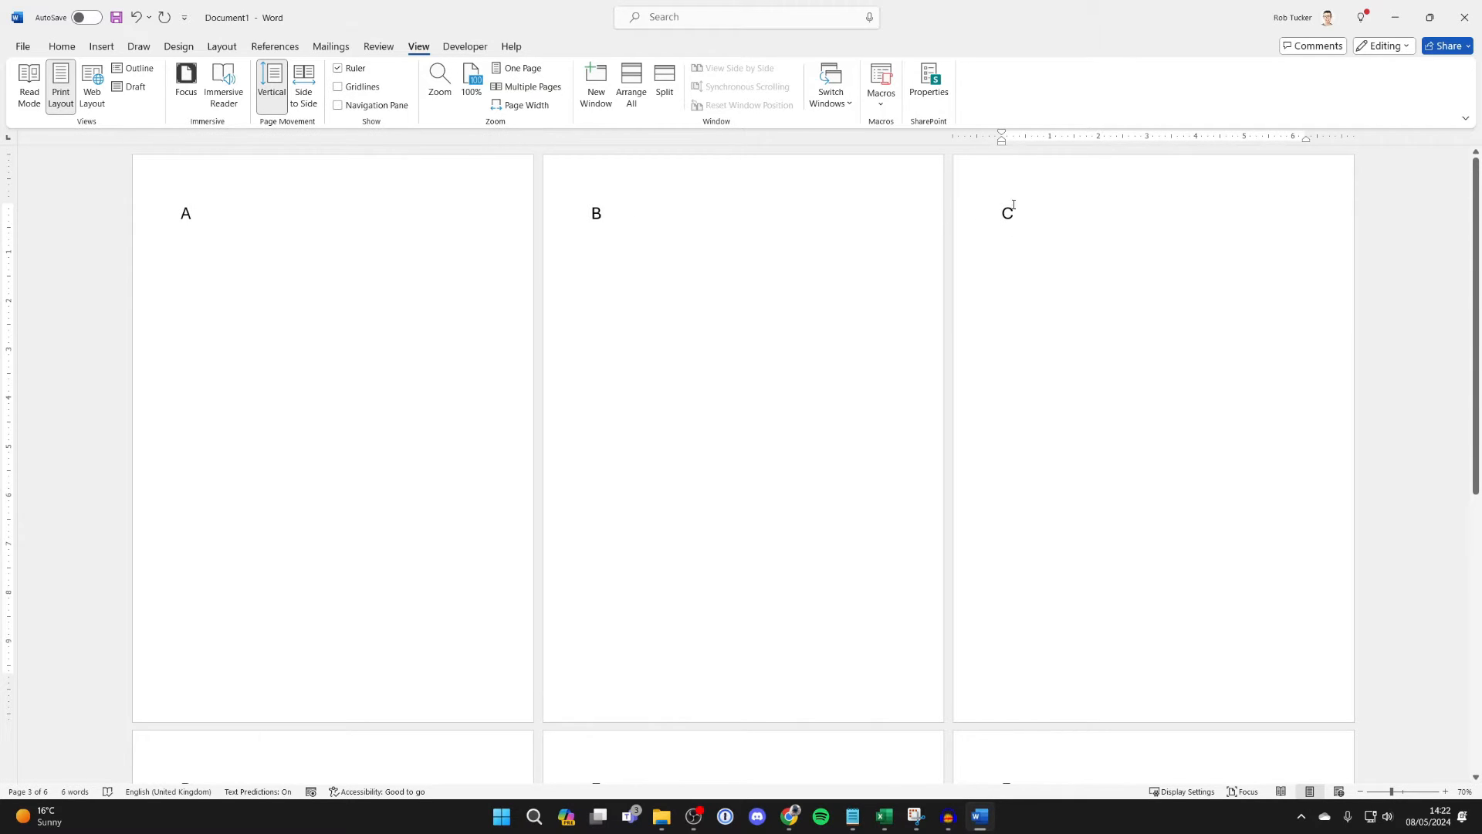
Insert section breaks so new sections begin at the C page and the E page.
{"action": "left_click", "coordinate": [1003, 212]}
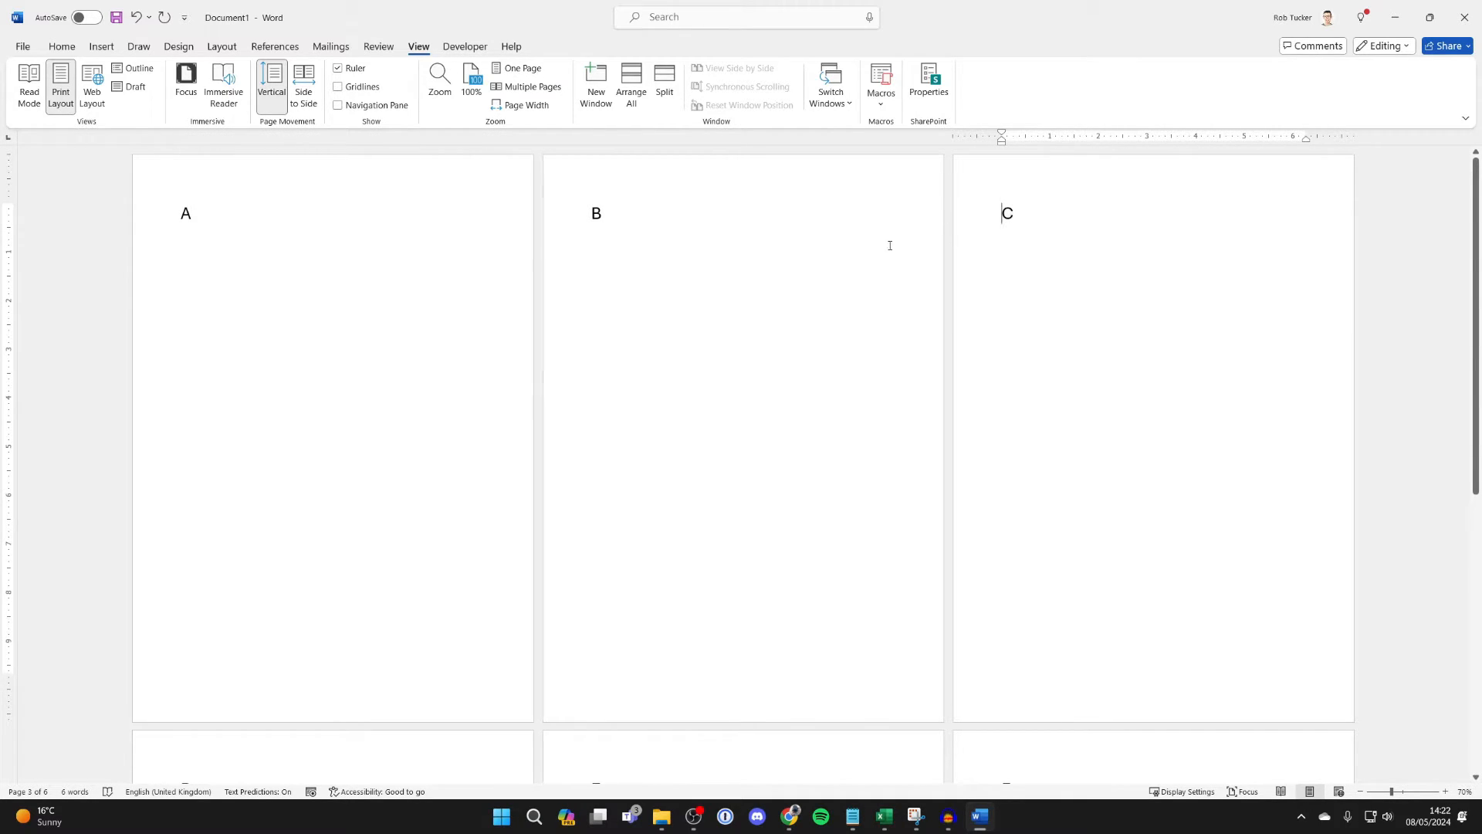
{"action": "left_click", "coordinate": [222, 46]}
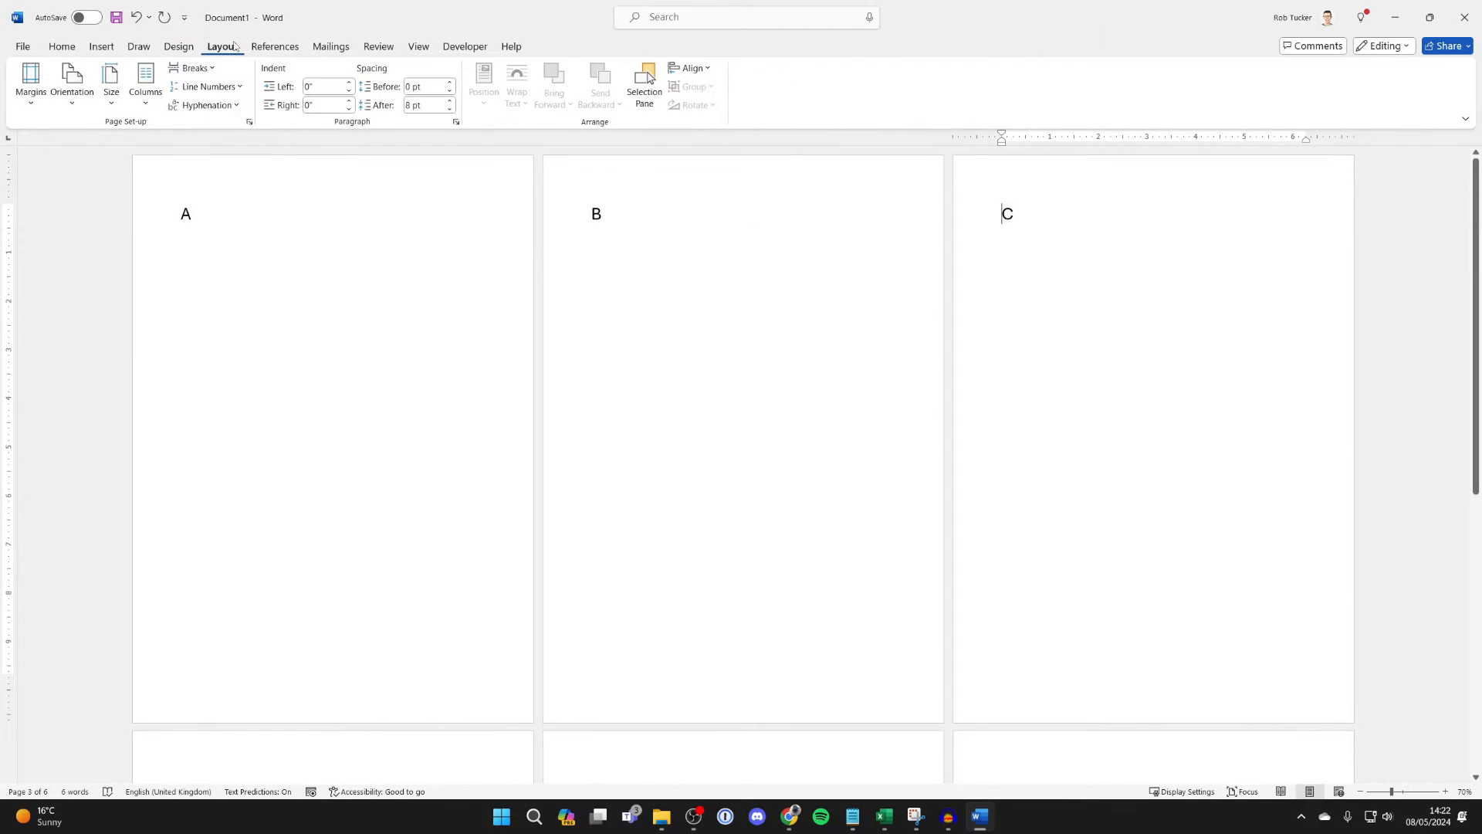
{"action": "left_click", "coordinate": [193, 68]}
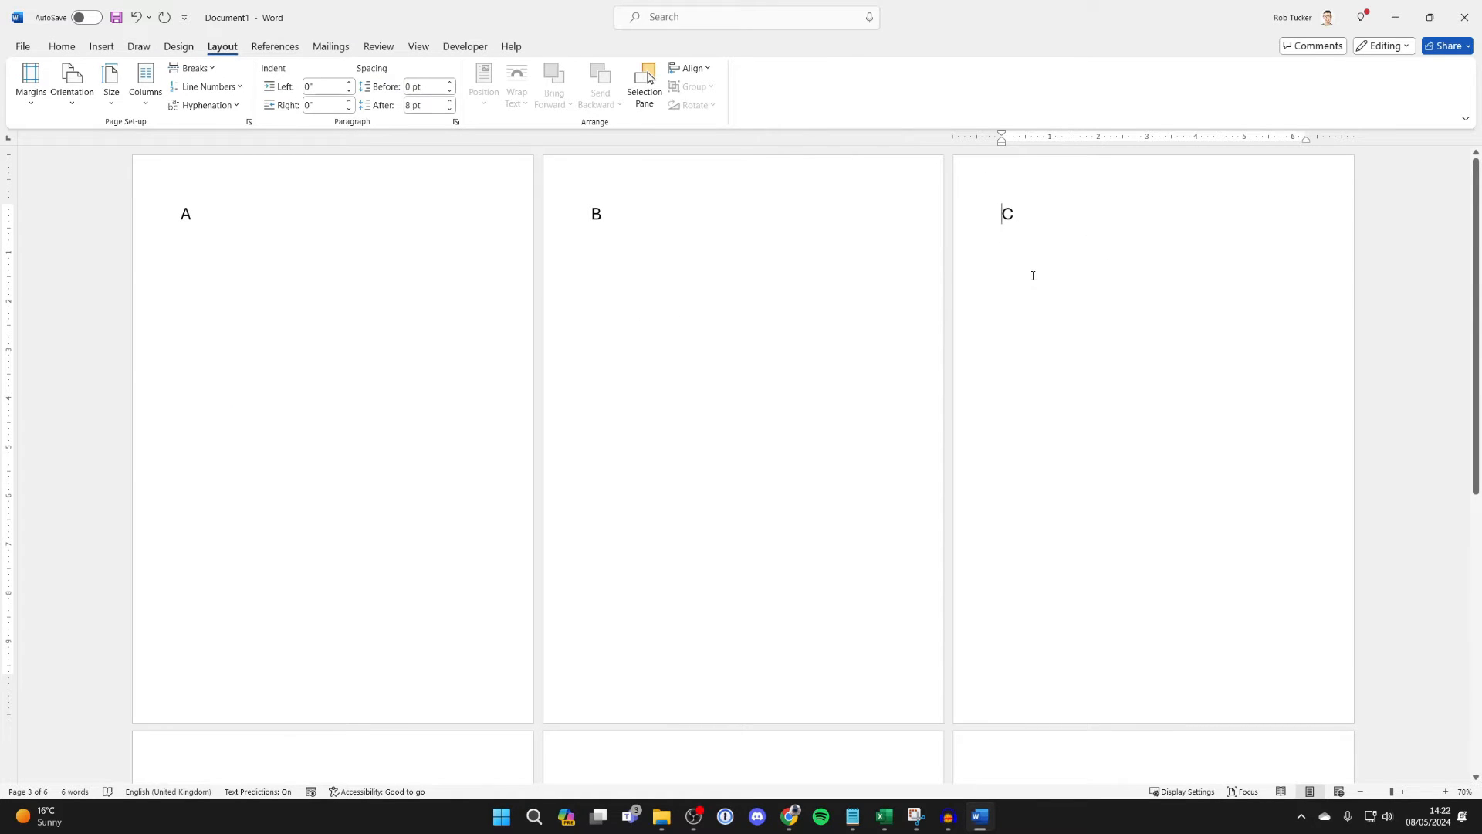
{"action": "scroll", "scroll_direction": "down", "scroll_amount": 3}
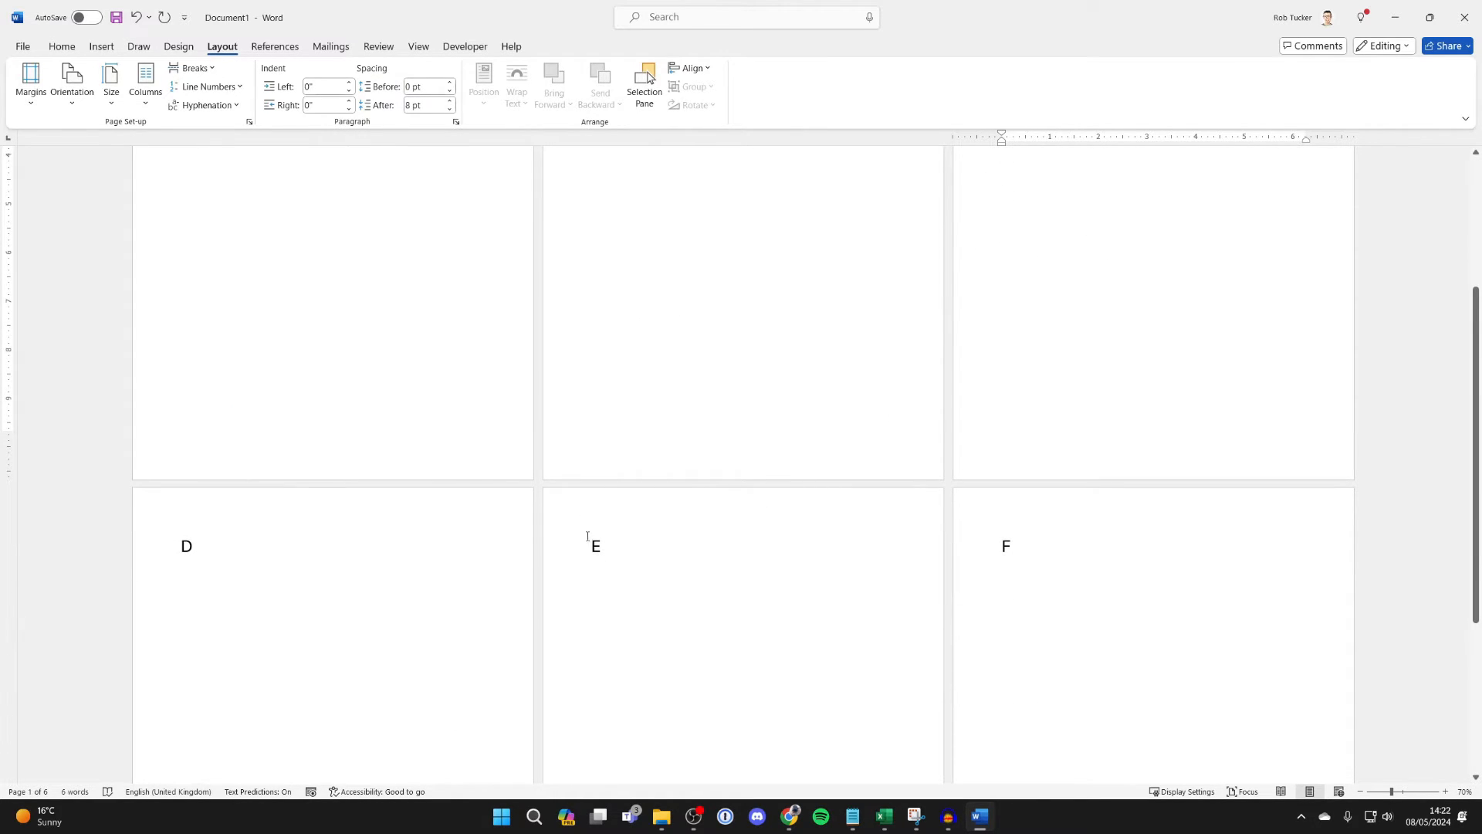
{"action": "left_click", "coordinate": [593, 546]}
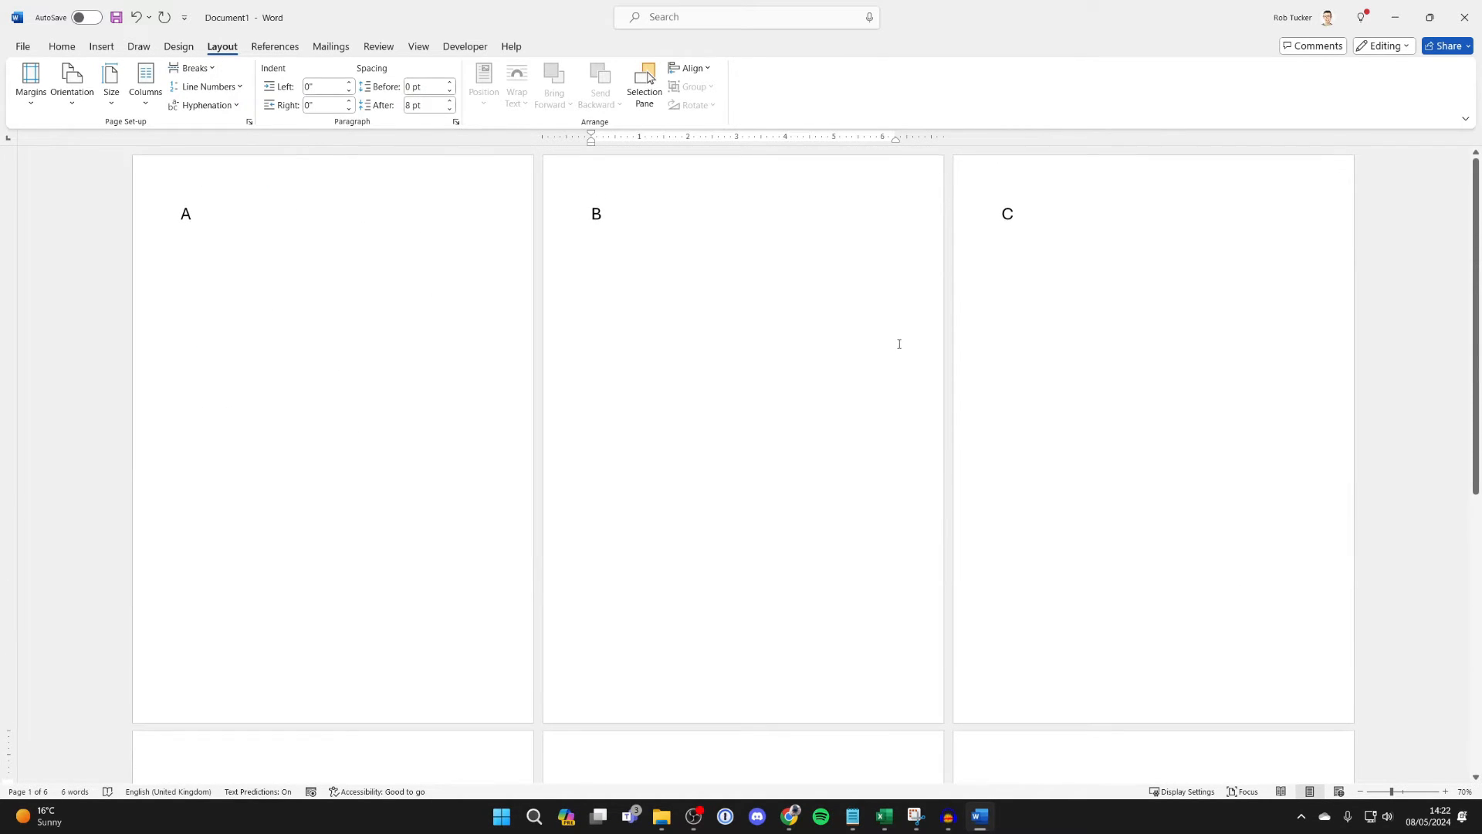
{"action": "scroll", "scroll_direction": "down", "scroll_amount": 3}
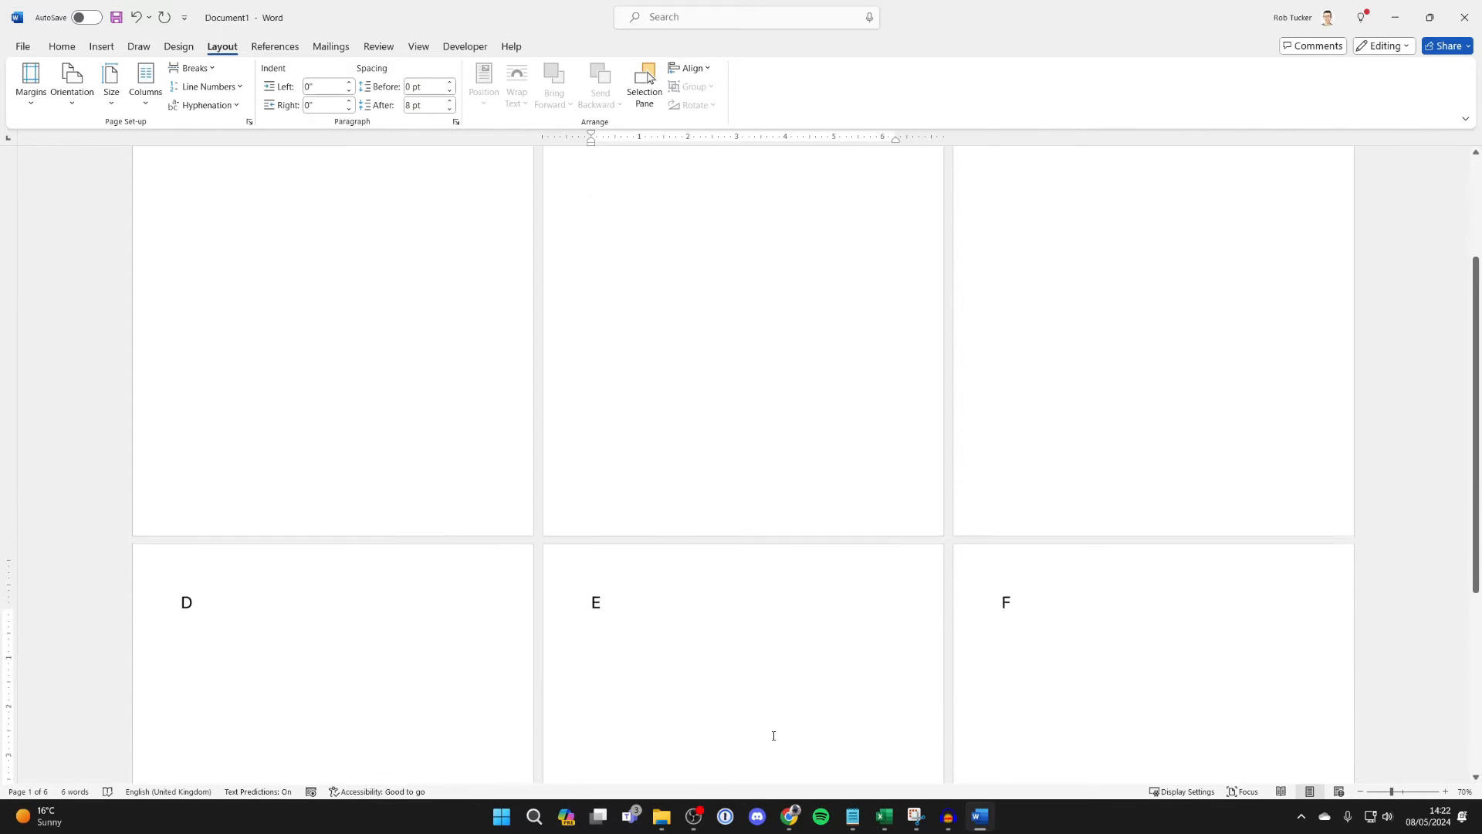
{"action": "scroll", "scroll_direction": "up", "scroll_amount": 3}
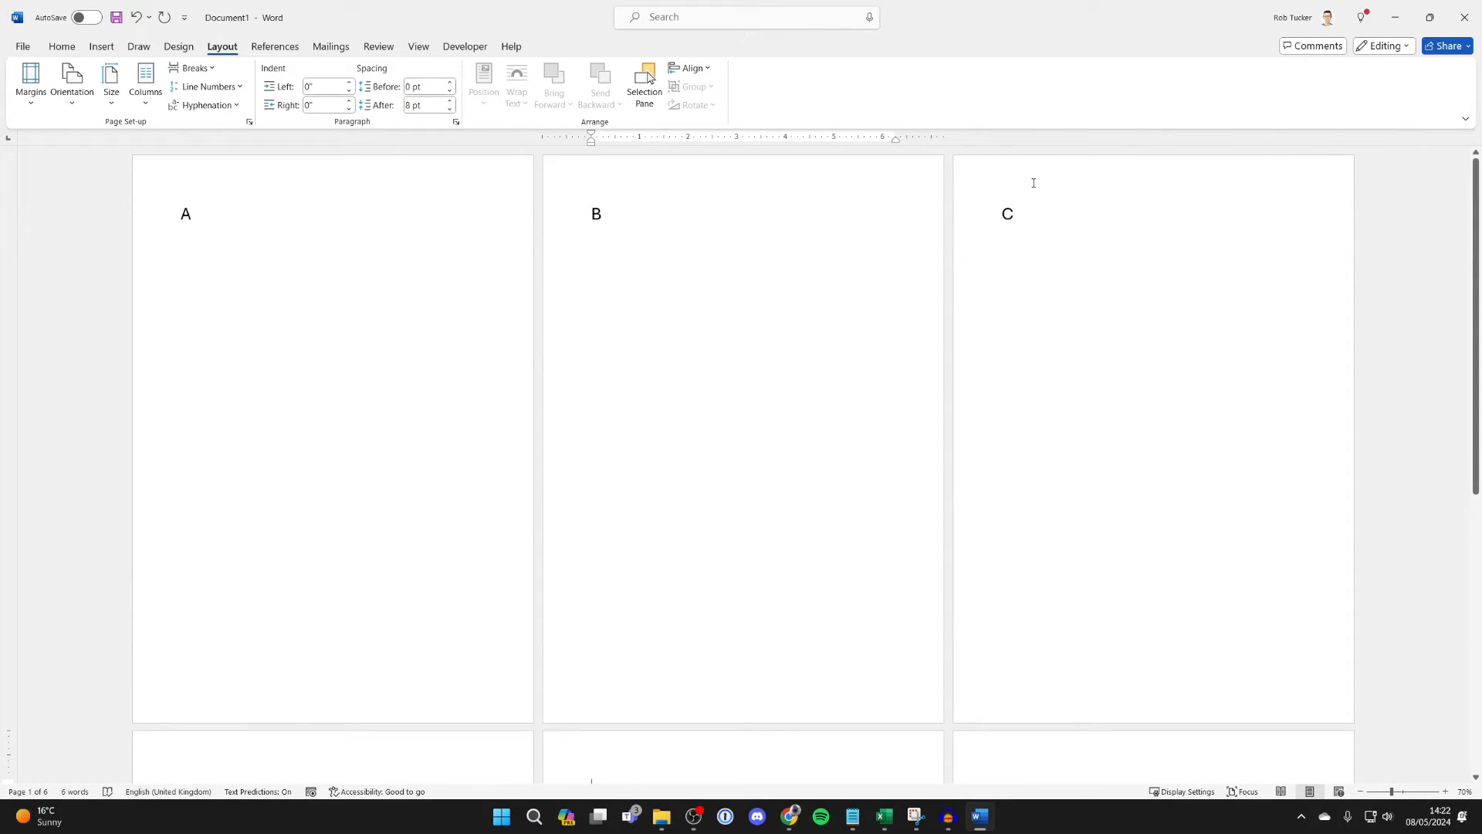
Unlink the C page header from the previous section and type 'Chapter 2'.
{"action": "double_click", "coordinate": [1002, 184]}
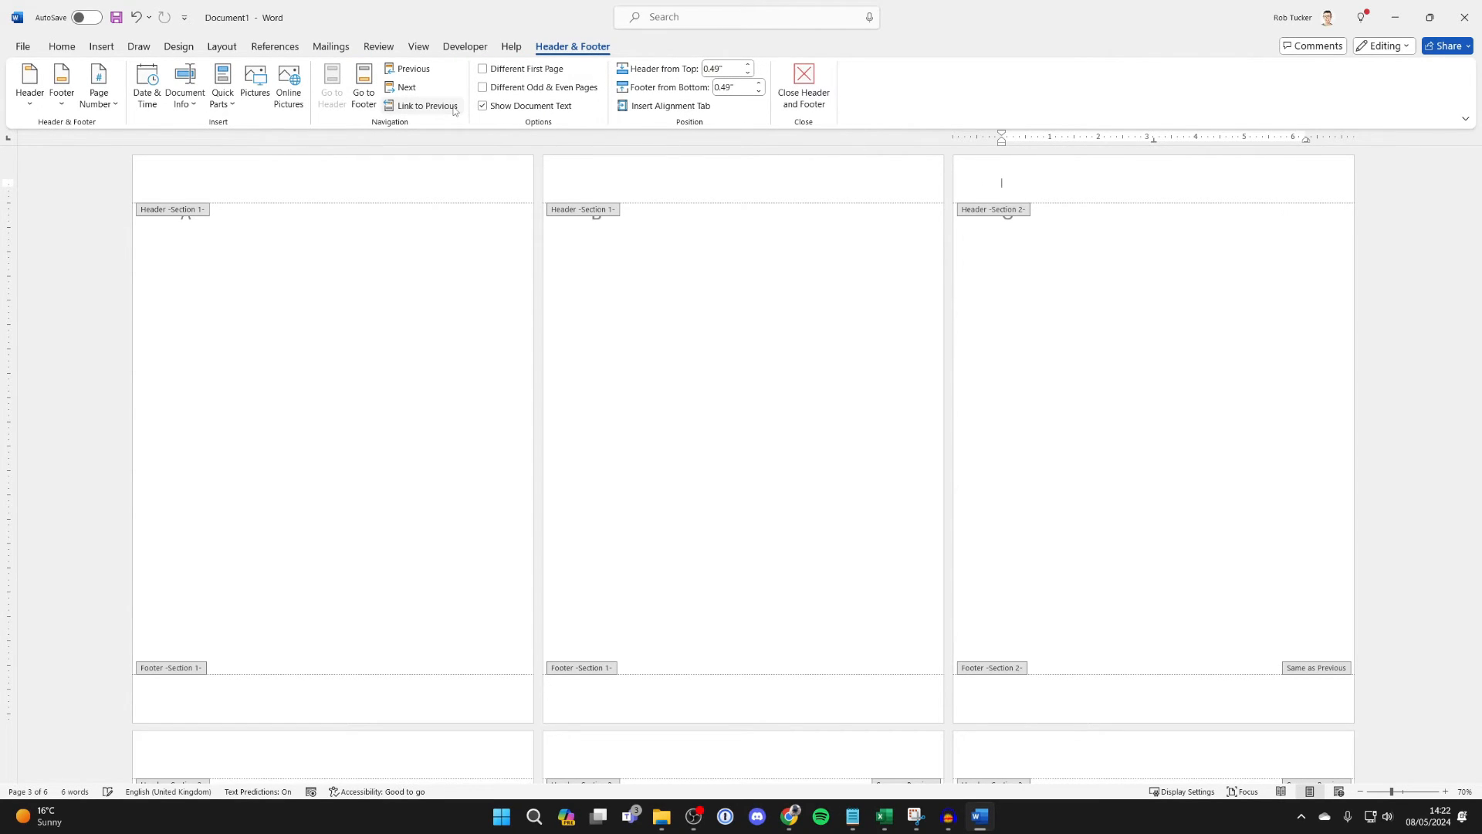
{"action": "left_click", "coordinate": [426, 105]}
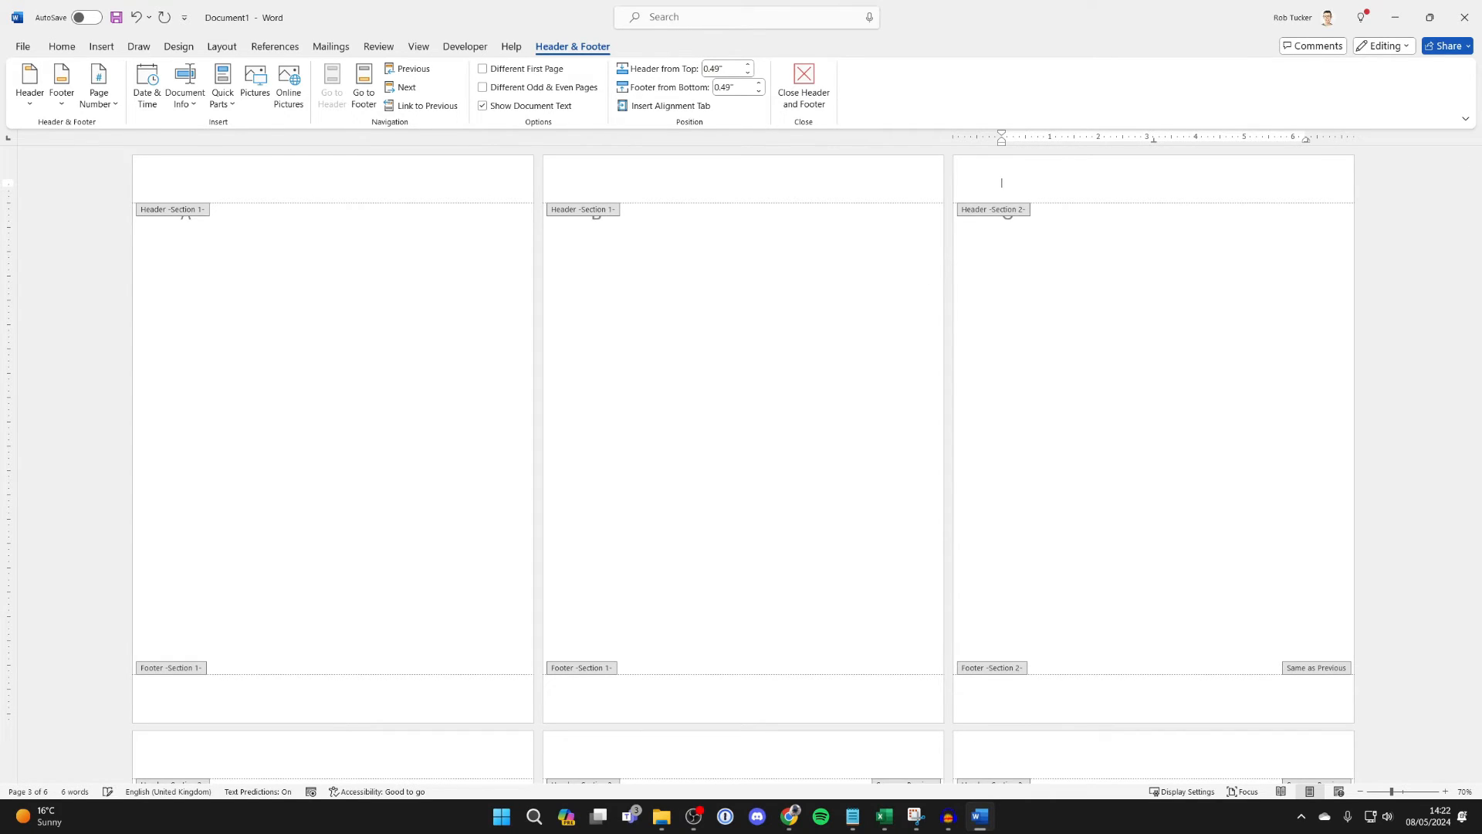
{"action": "type", "text": "Chapter 2"}
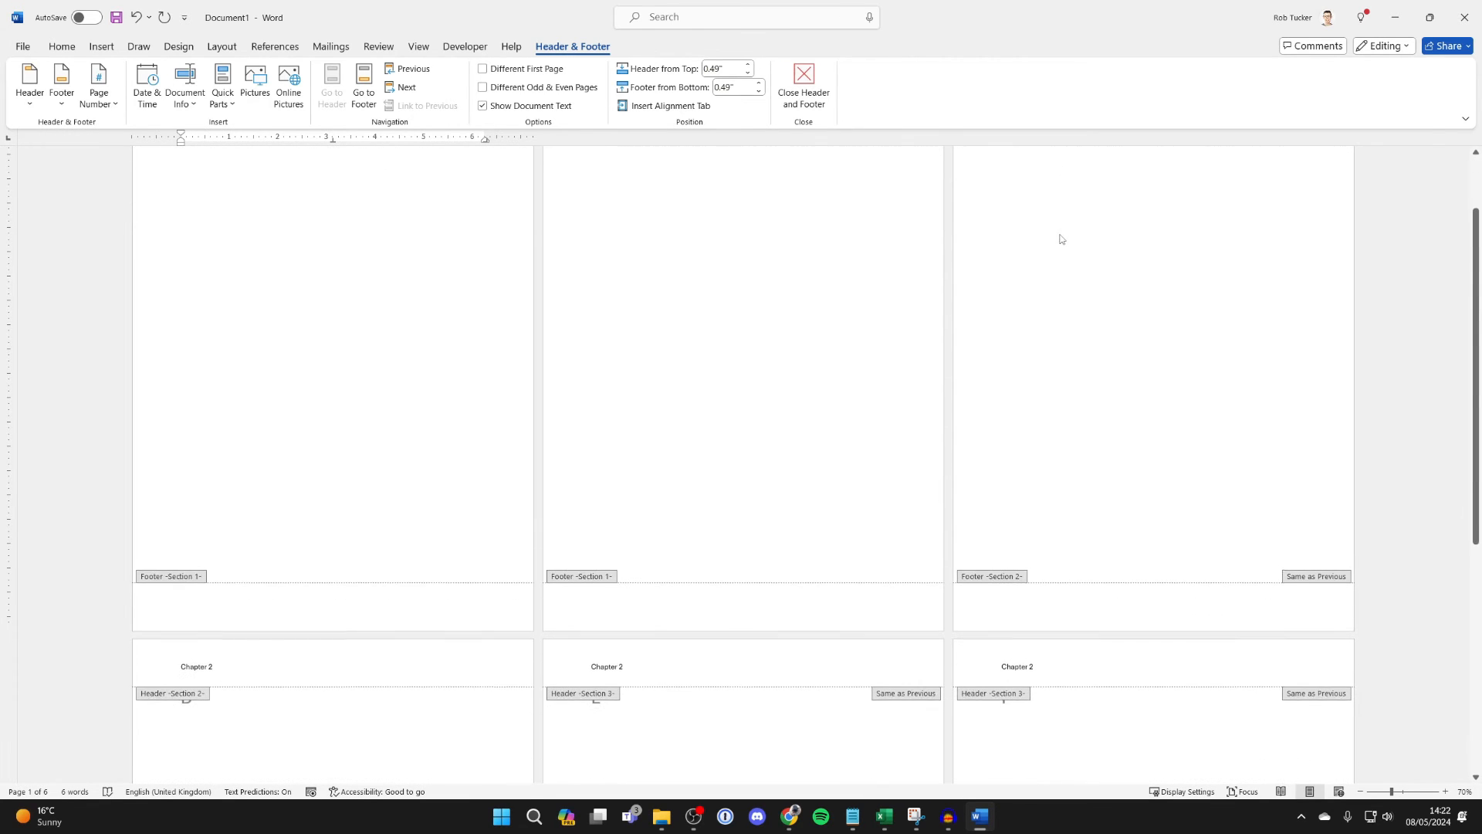
Give the E and F page headers 'Chapter 3' and close header editing.
{"action": "scroll", "scroll_direction": "down", "scroll_amount": 3}
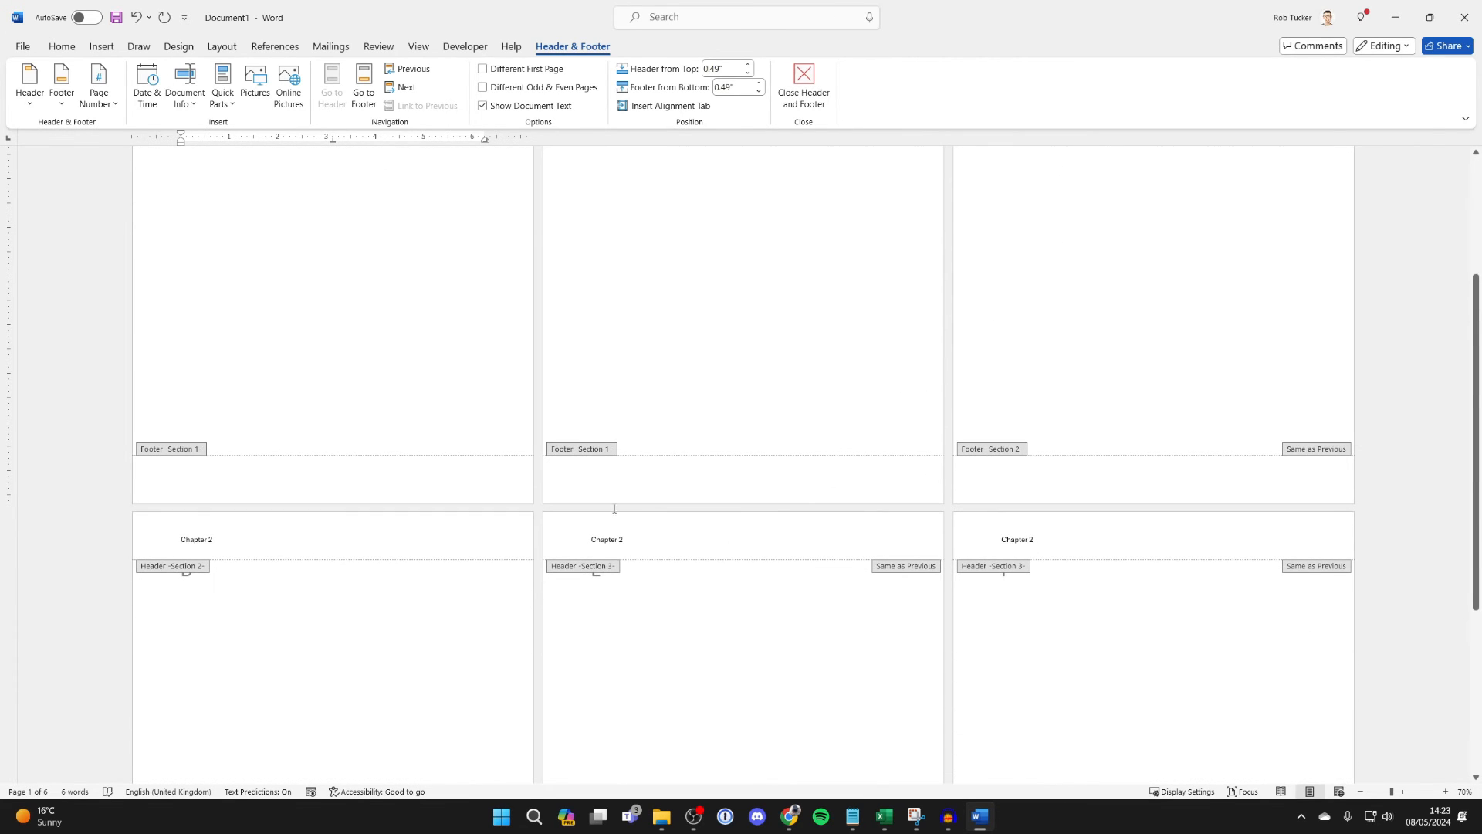
{"action": "left_click", "coordinate": [606, 539]}
{"action": "type", "text": "3"}
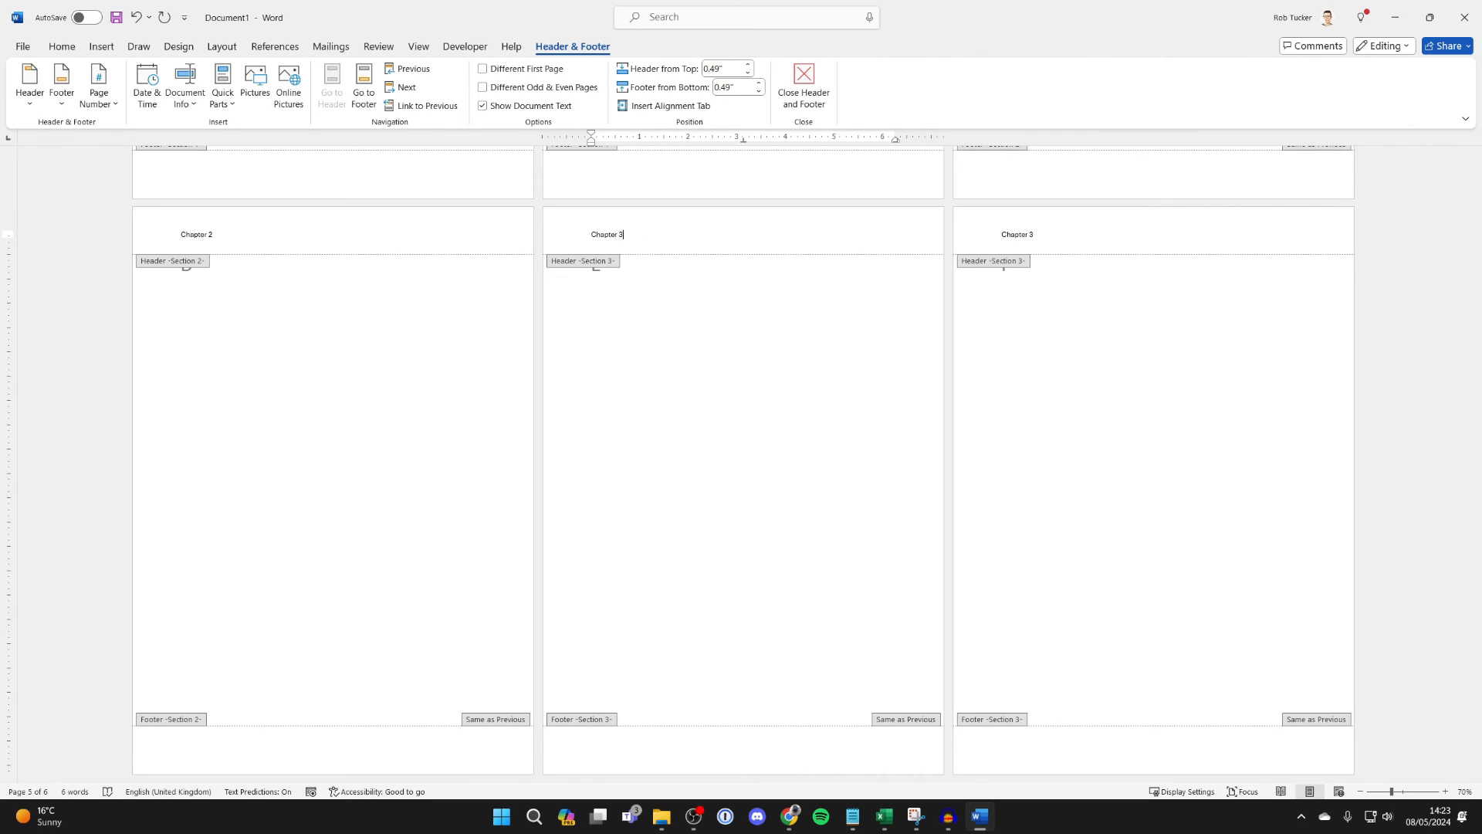
{"action": "left_click", "coordinate": [801, 84]}
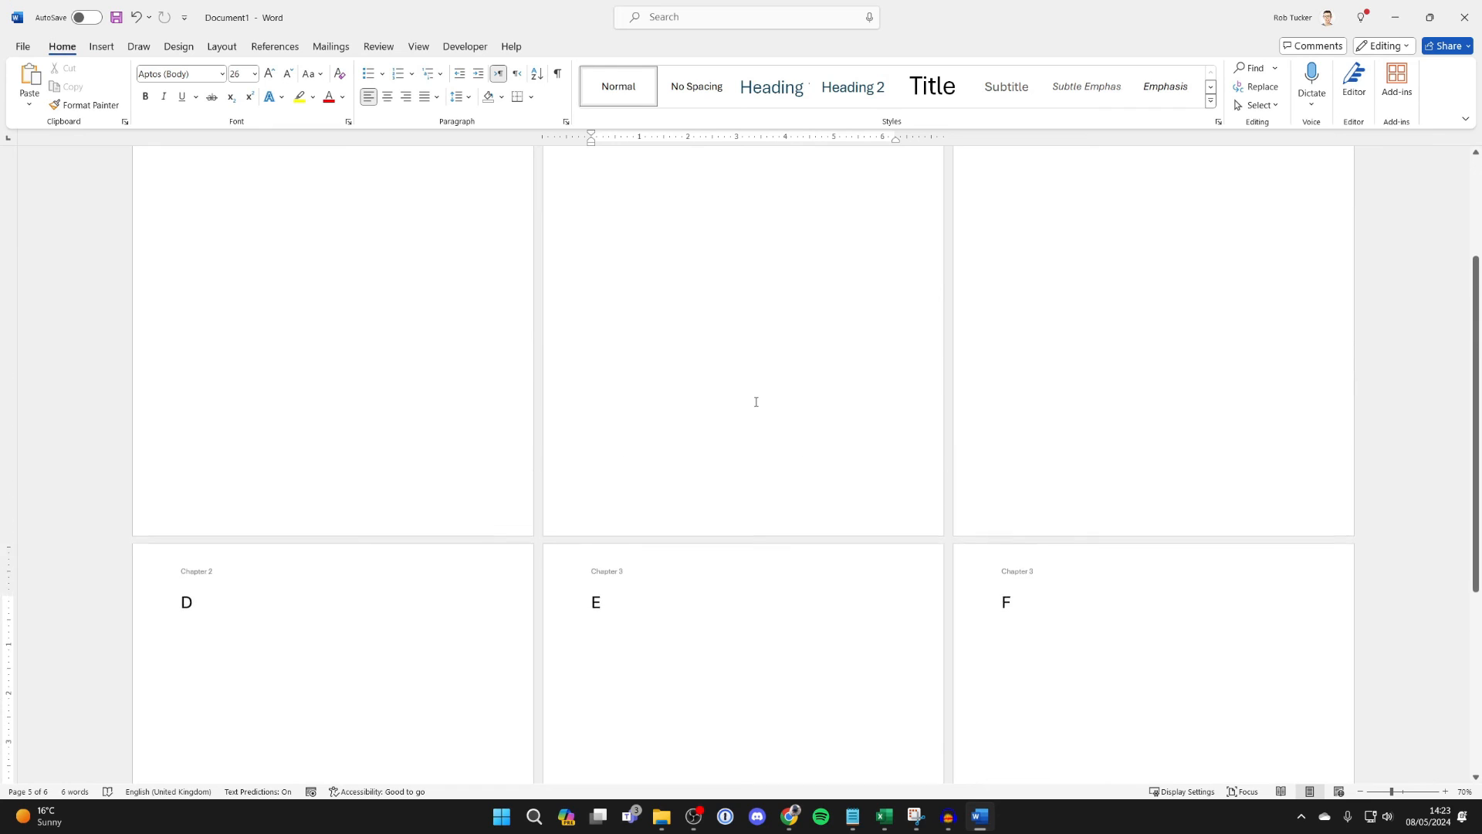
{"action": "scroll", "scroll_direction": "up", "scroll_amount": 3}
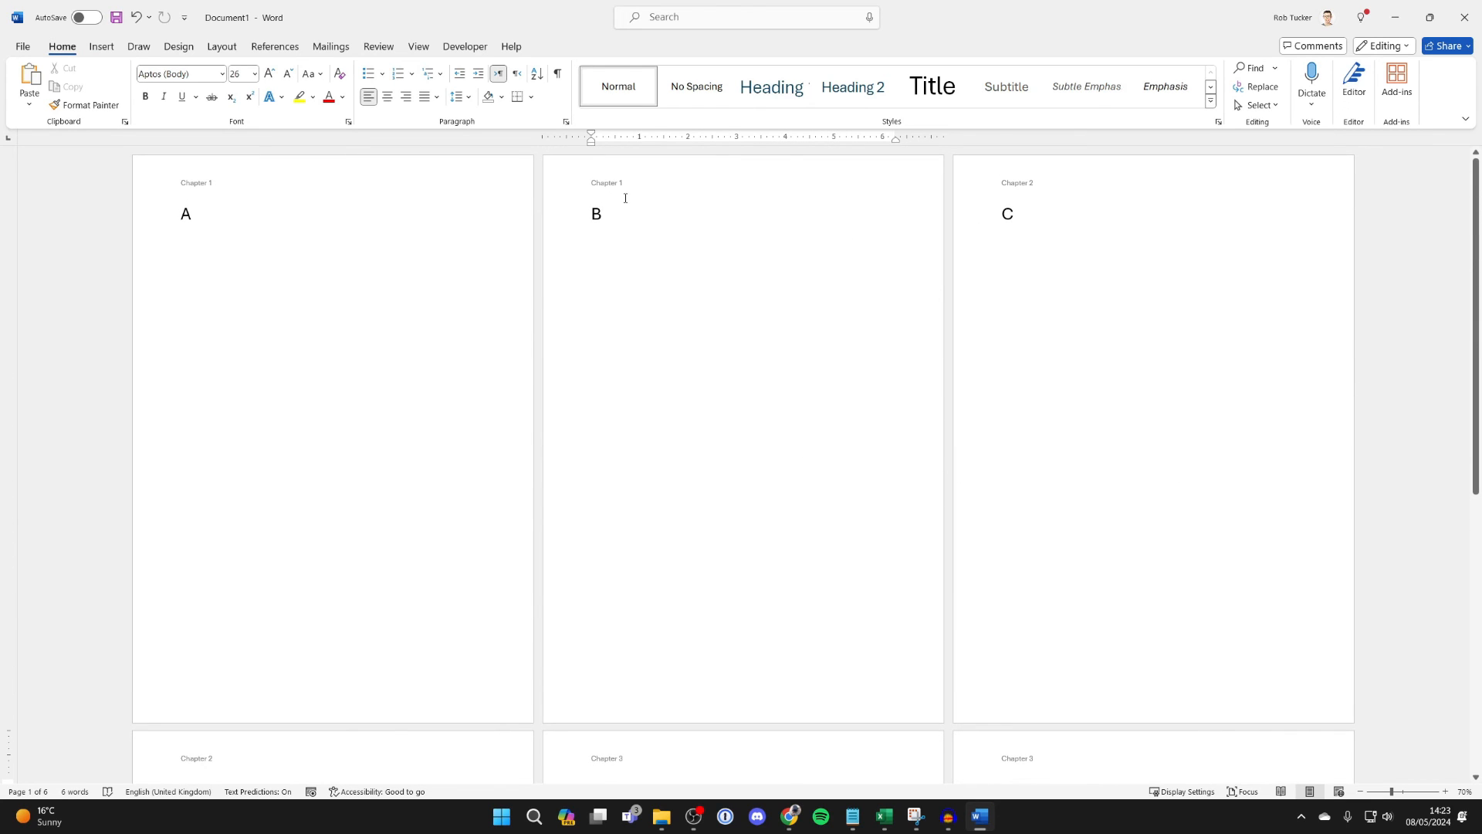
{"action": "scroll", "scroll_direction": "down", "scroll_amount": 3}
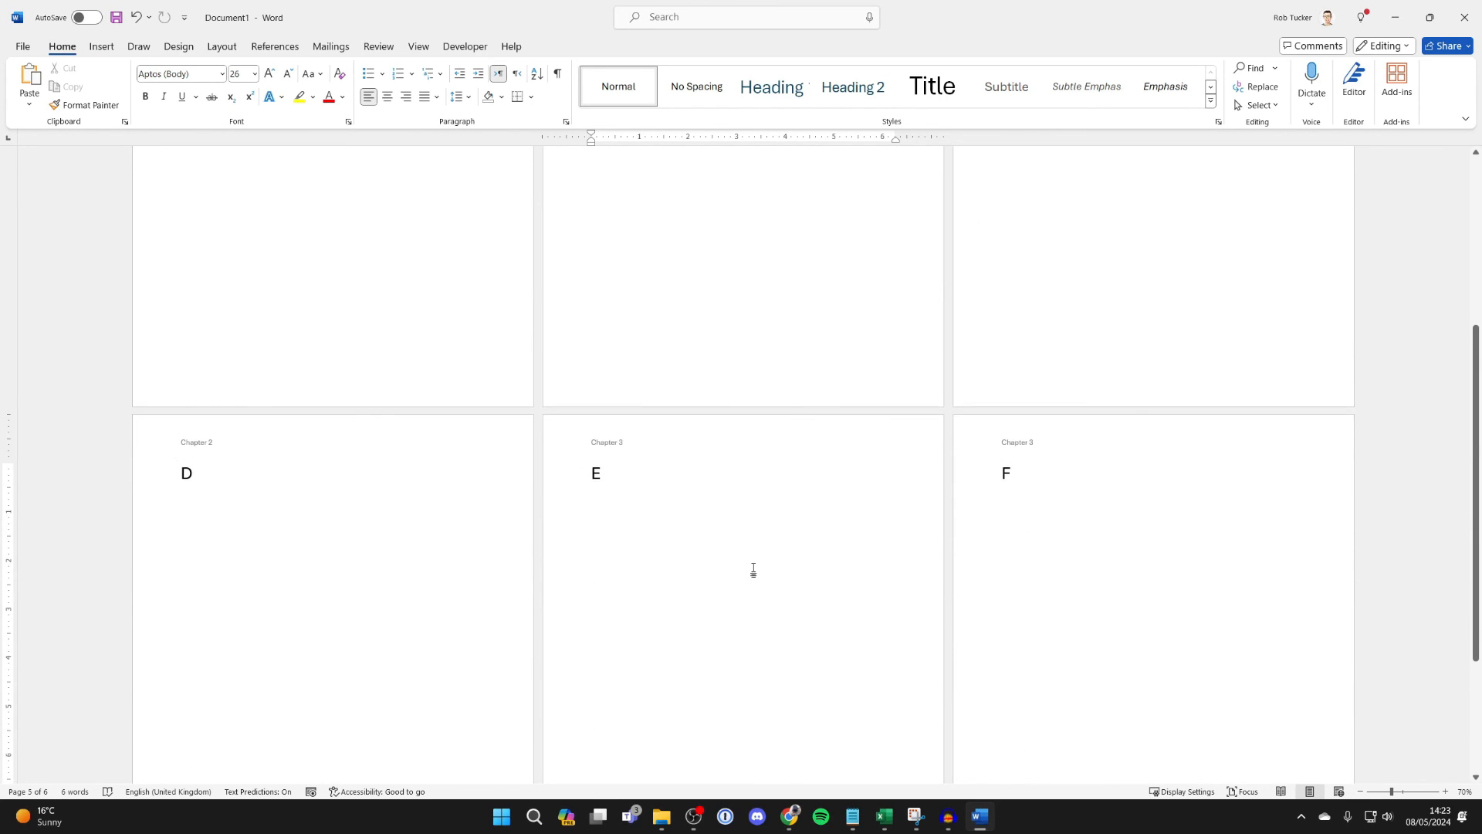